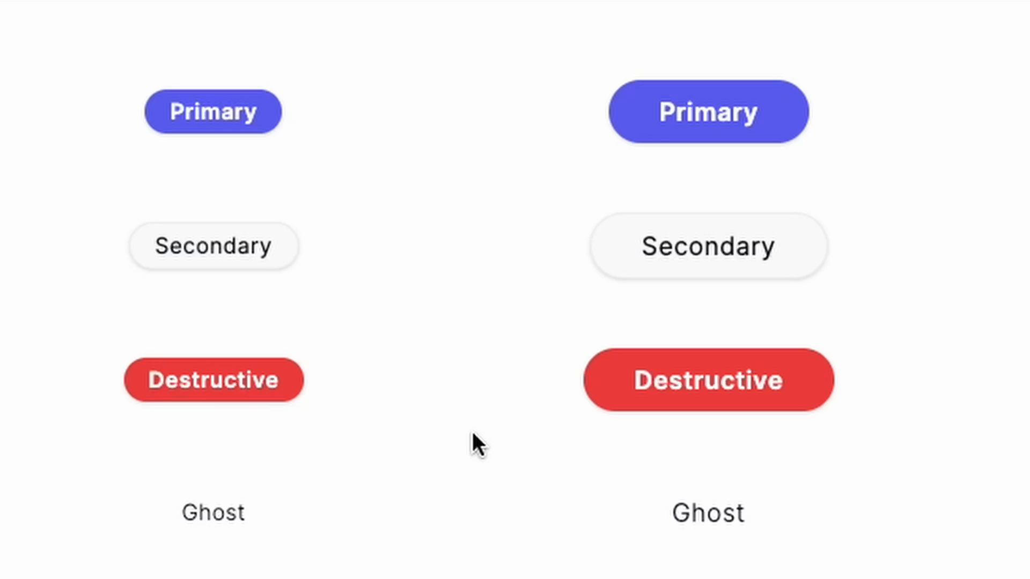
Rename Button's parameters to (props, forwardedRef) and add a local useRef<HTMLButtonElement>(null).
click(212, 110)
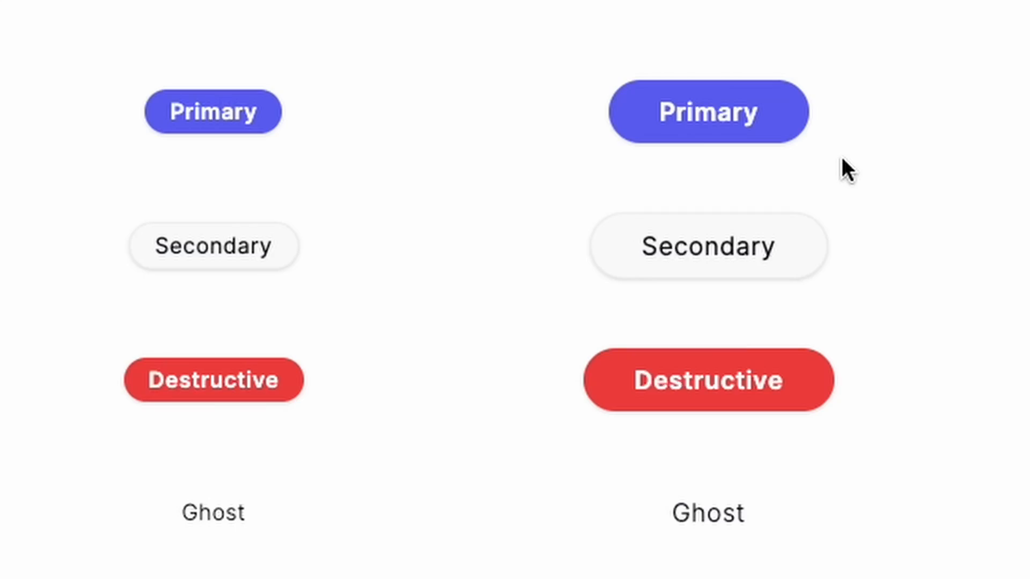
mouse_move(915, 138)
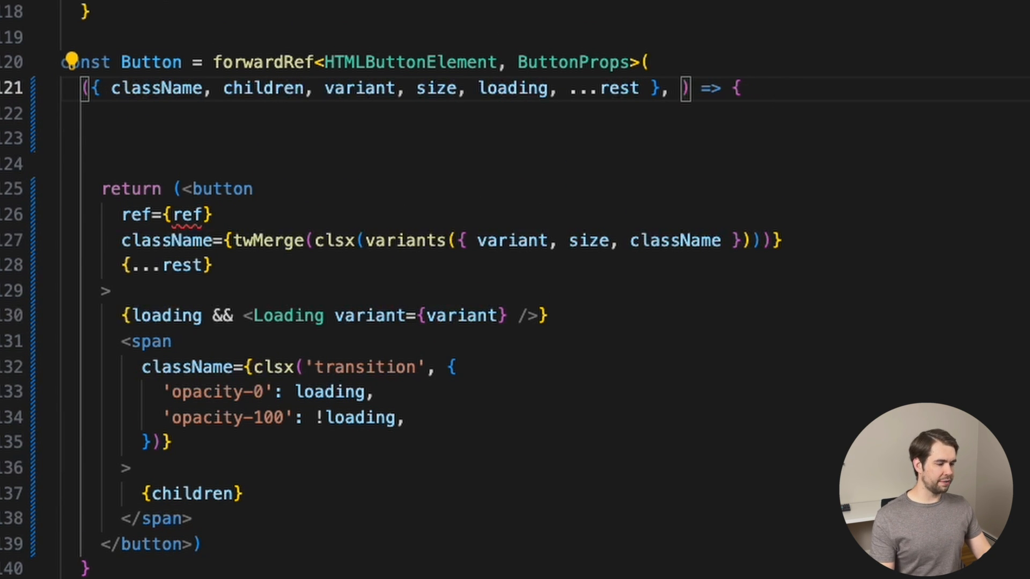
text(forwardedRef)
click(555, 113)
text(c)
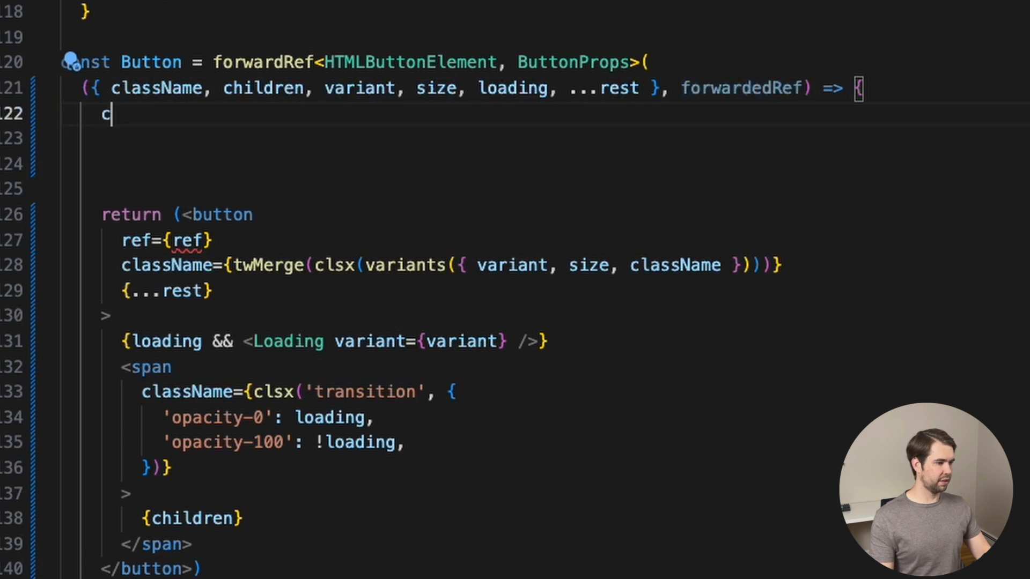
text(onst ref = useRef)
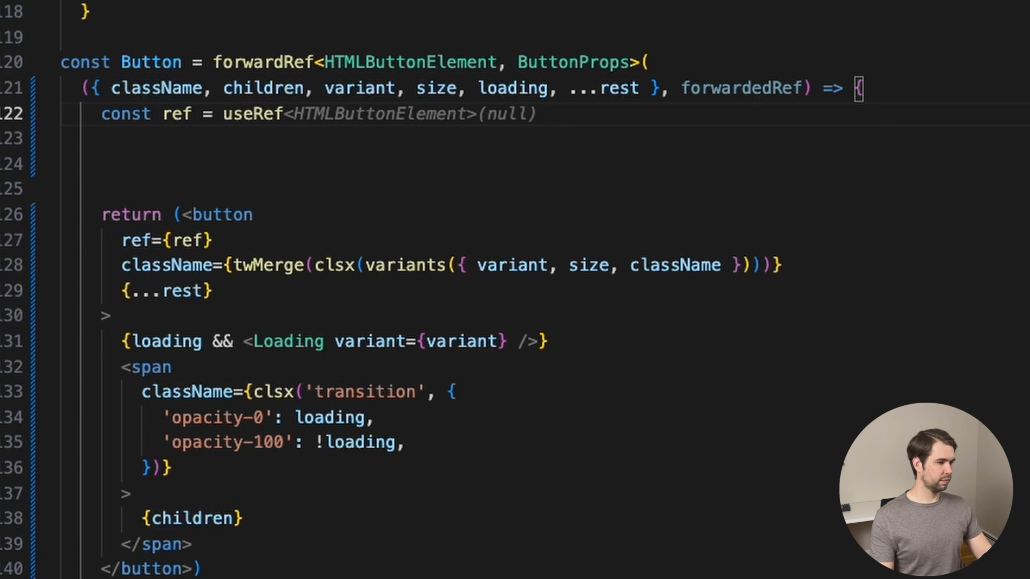
text(const {} = useButton)
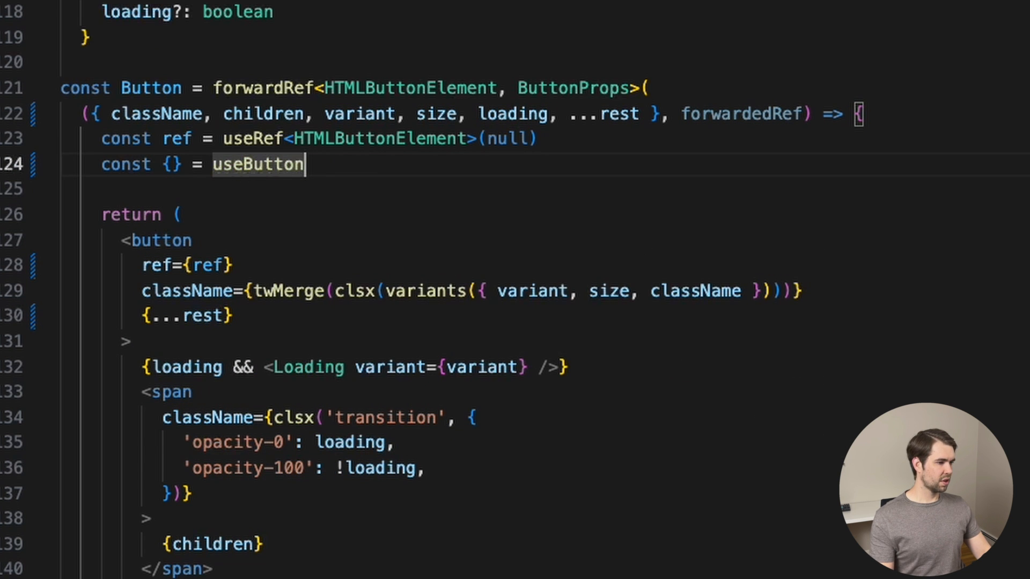
text(())
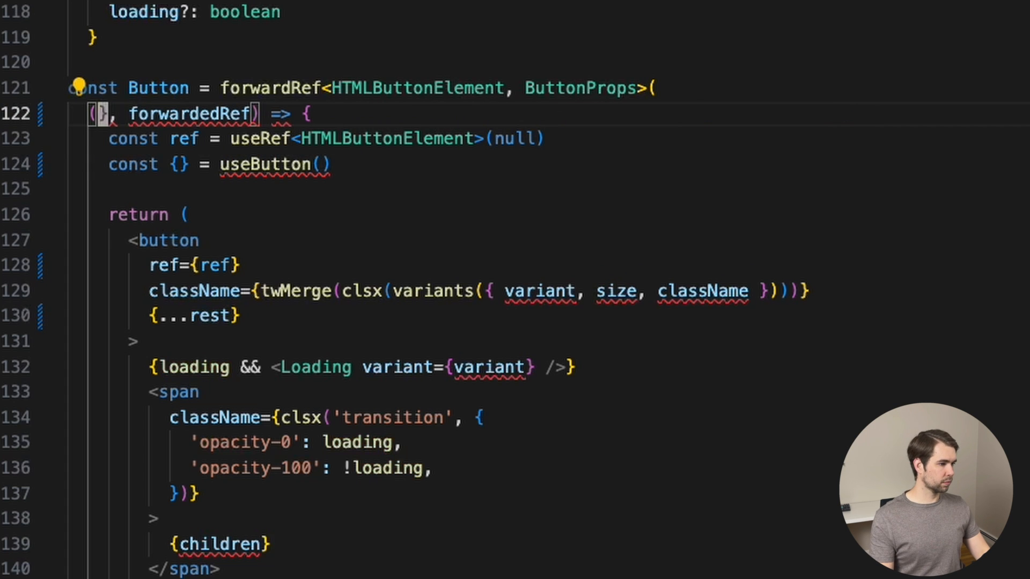
Destructure props inside Button and call useButton(props, ref) returning buttonProps and isPressed.
text({ className, children, variant, size, loading, ...rest } = props)
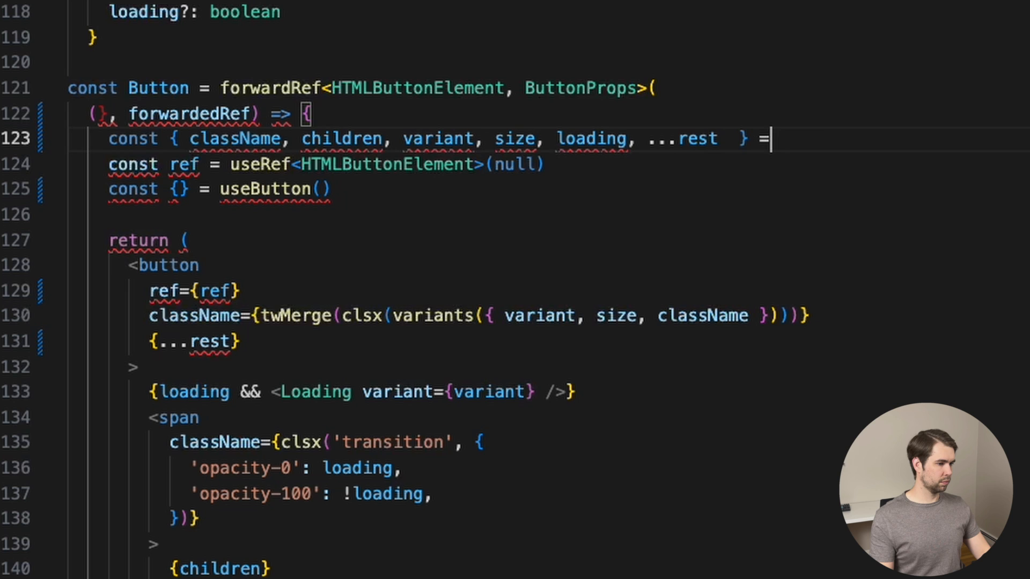
text(props)
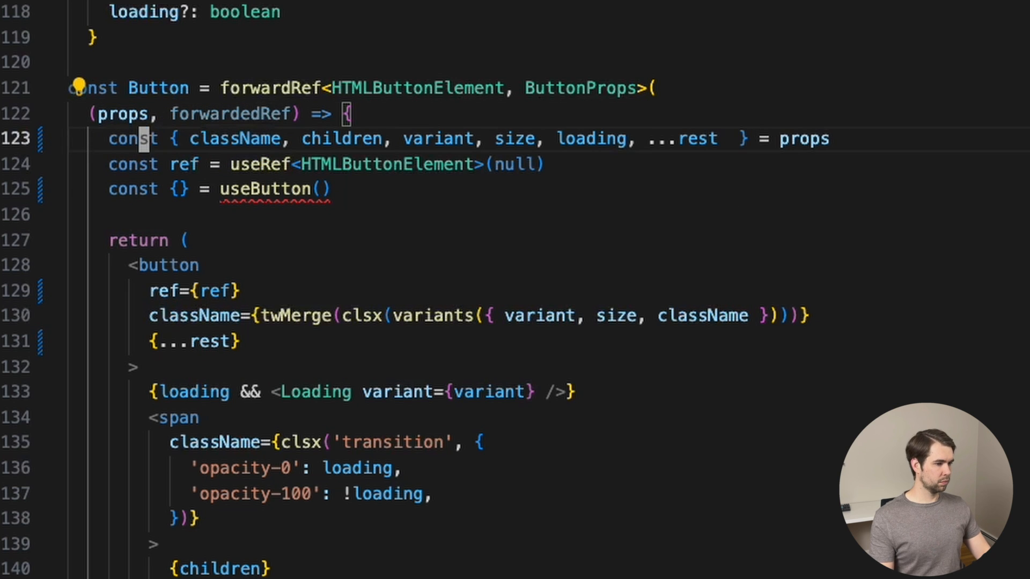
text(props, ref)
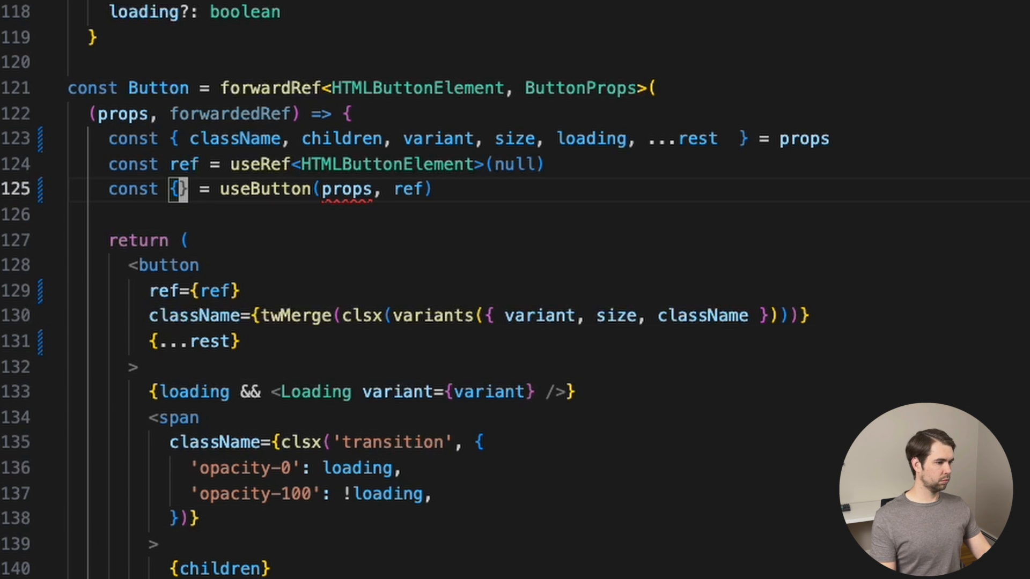
text(buttonProps, isPressed)
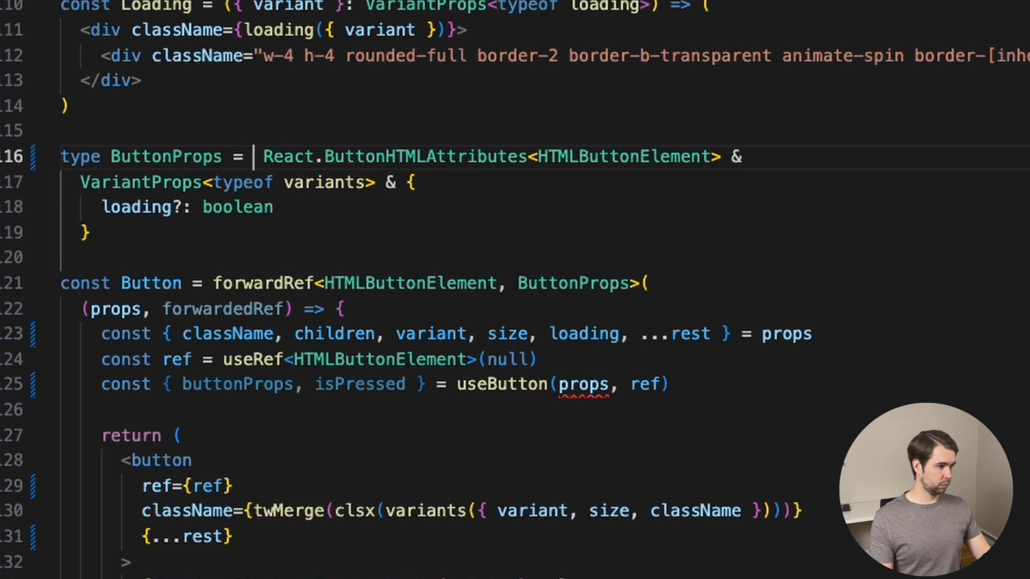
Start ButtonProps with AriaButtonProps &, importing it via autocomplete.
text(ReactAr)
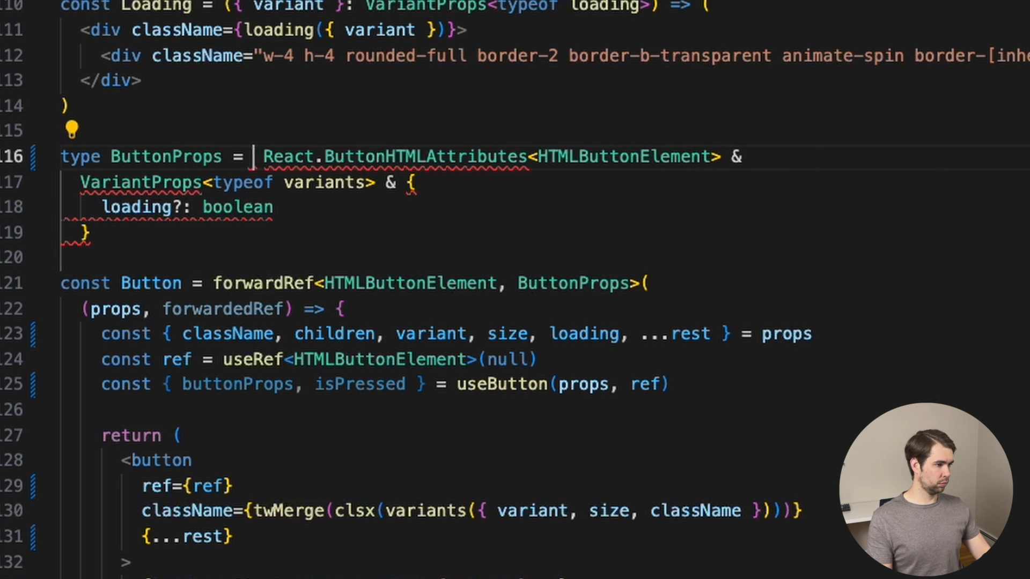
text(AriaButtonProps &)
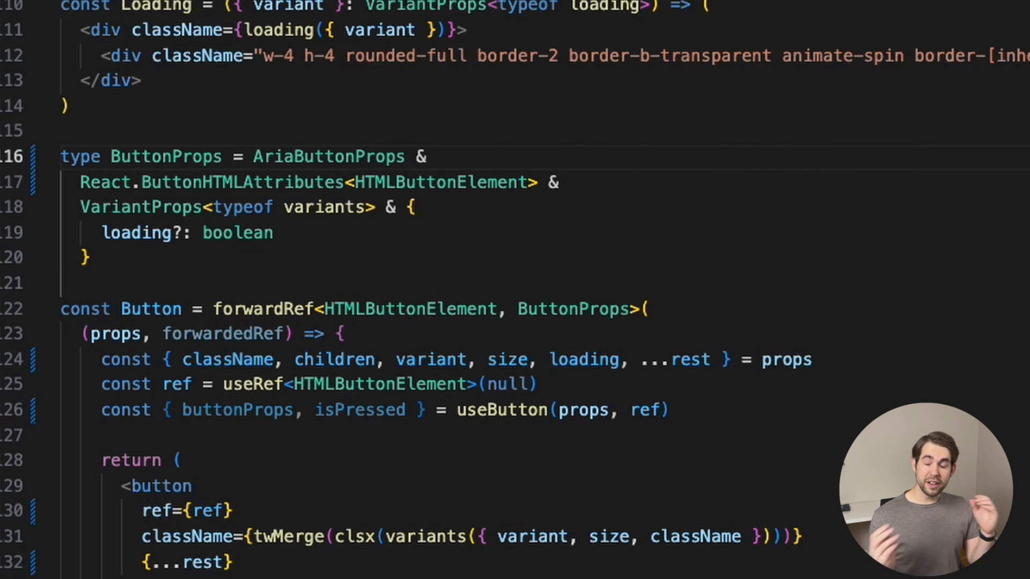
mouse_move(514, 209)
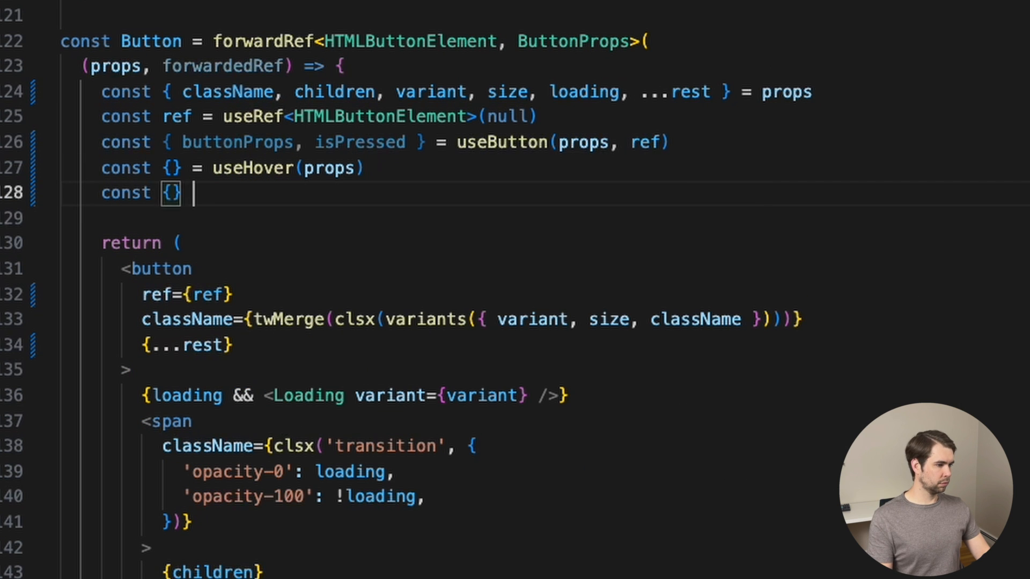
Add useHover(props) giving hoverProps, isHovered and useFocusRing(props) giving focusProps, isFocusVisible.
text(= useFocus)
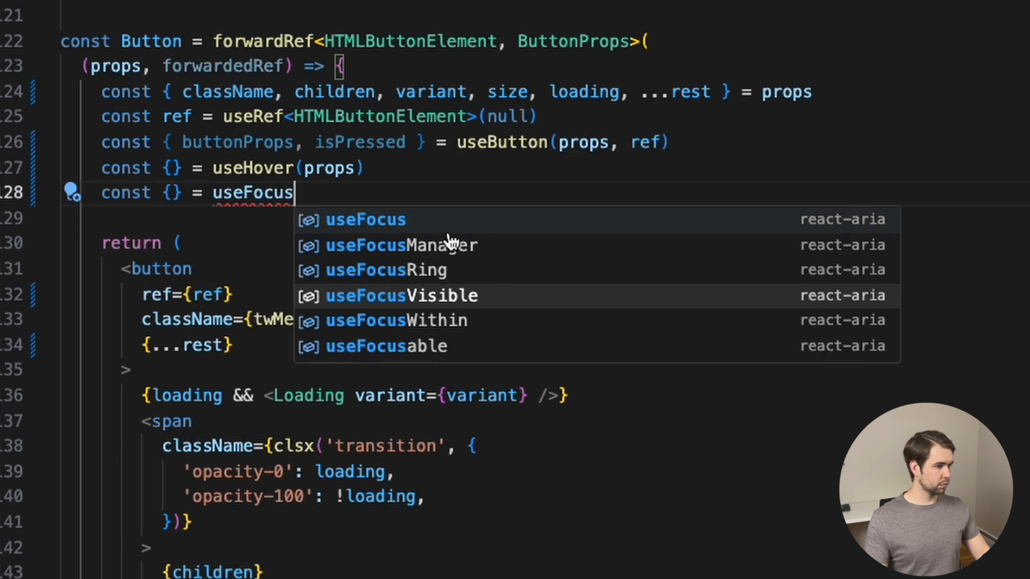
click(365, 269)
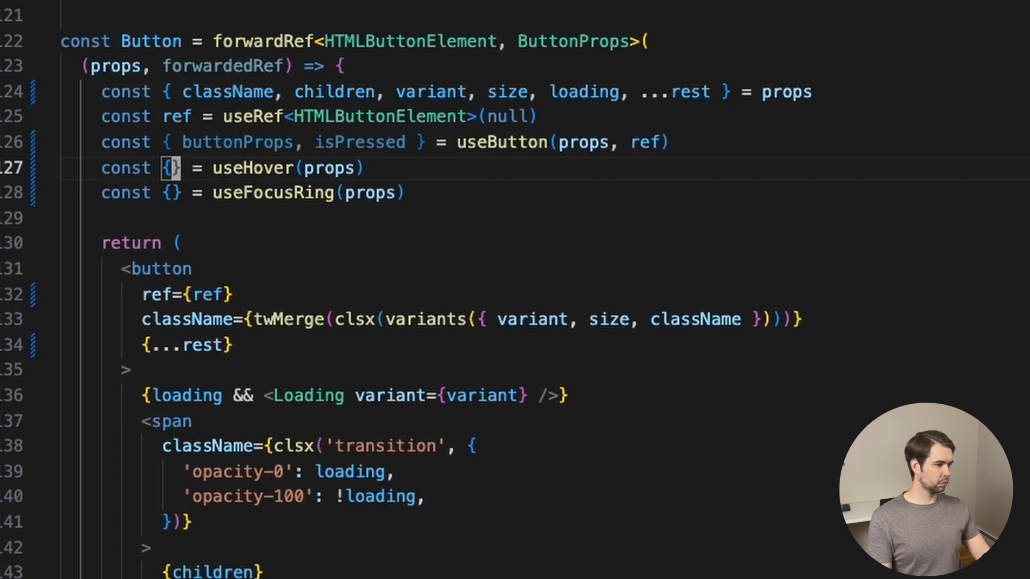
text(hoverProps, isHovered)
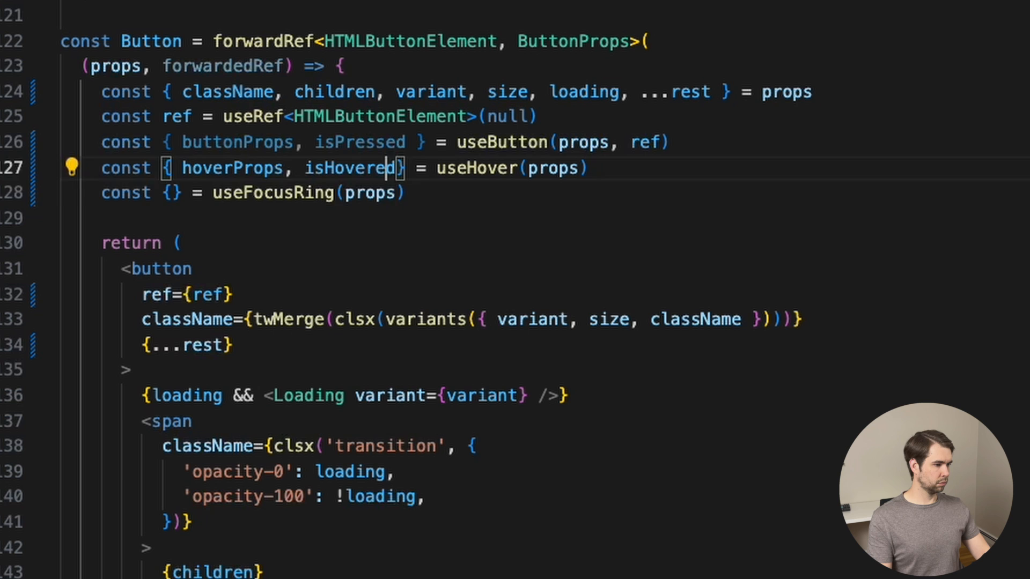
text(focusProps, isFocusVisible)
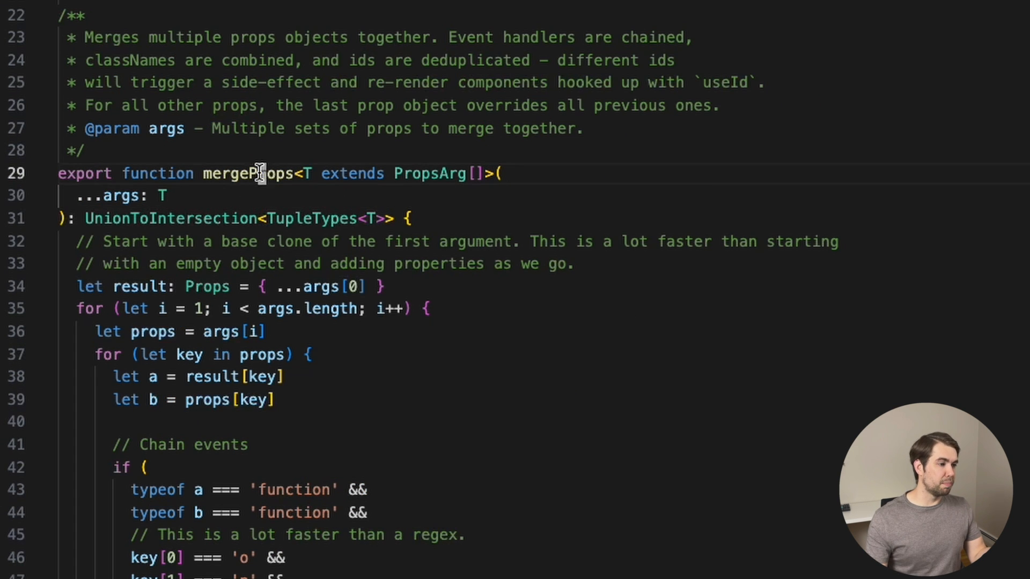
double_click(248, 174)
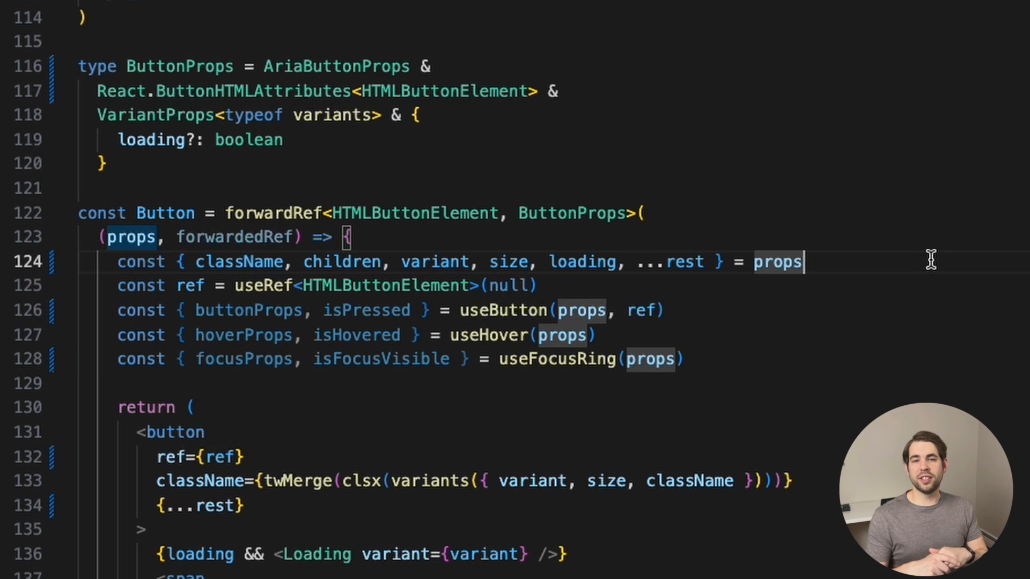
Start editing the local ref so the button uses mergeRefs([ref, forwardedRef]).
double_click(239, 262)
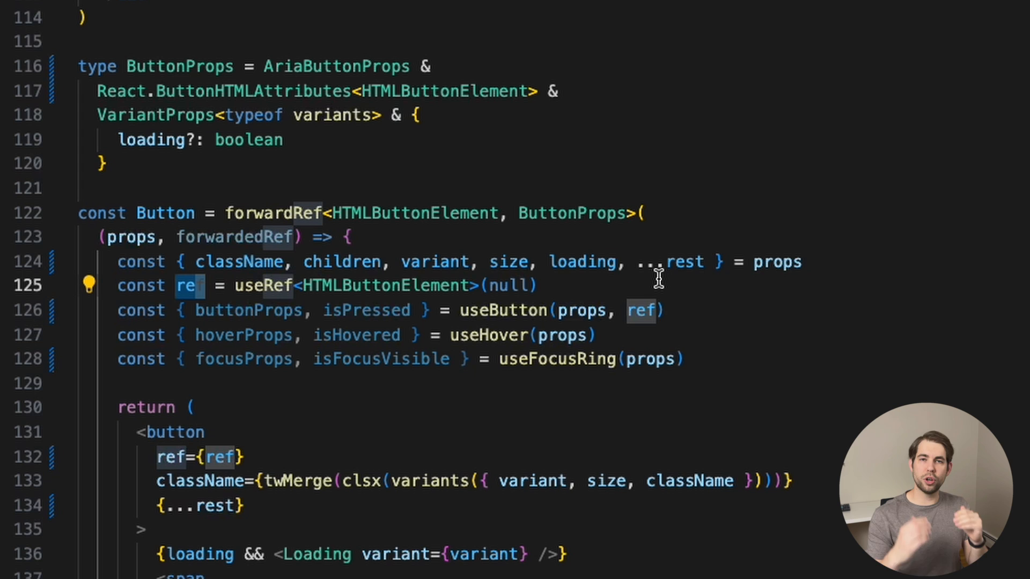
click(260, 18)
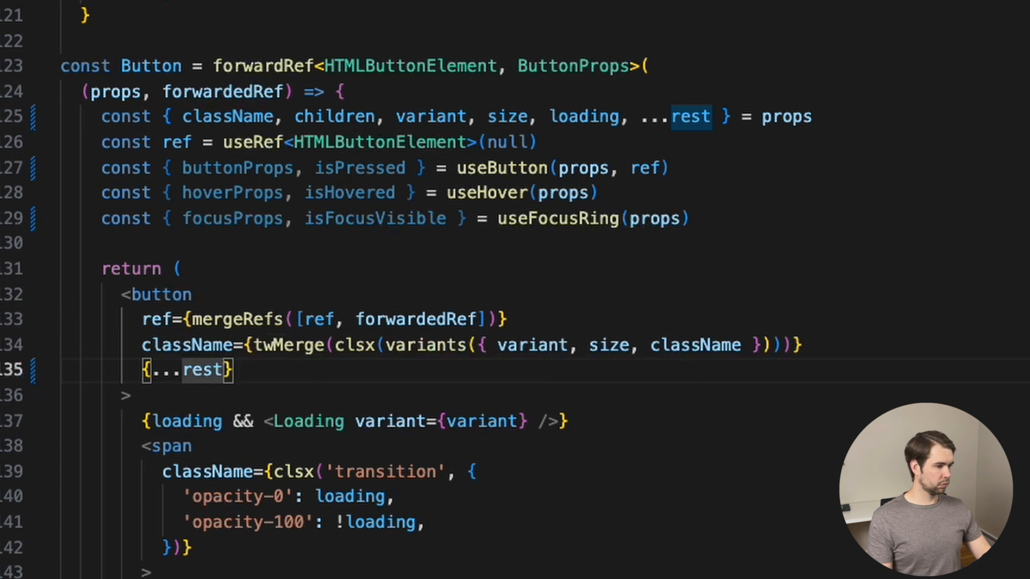
Spread mergeProps(buttonProps, hoverProps, focusProps) on the button instead of rest.
text(buttonProps, hoverProps, focusProps,)
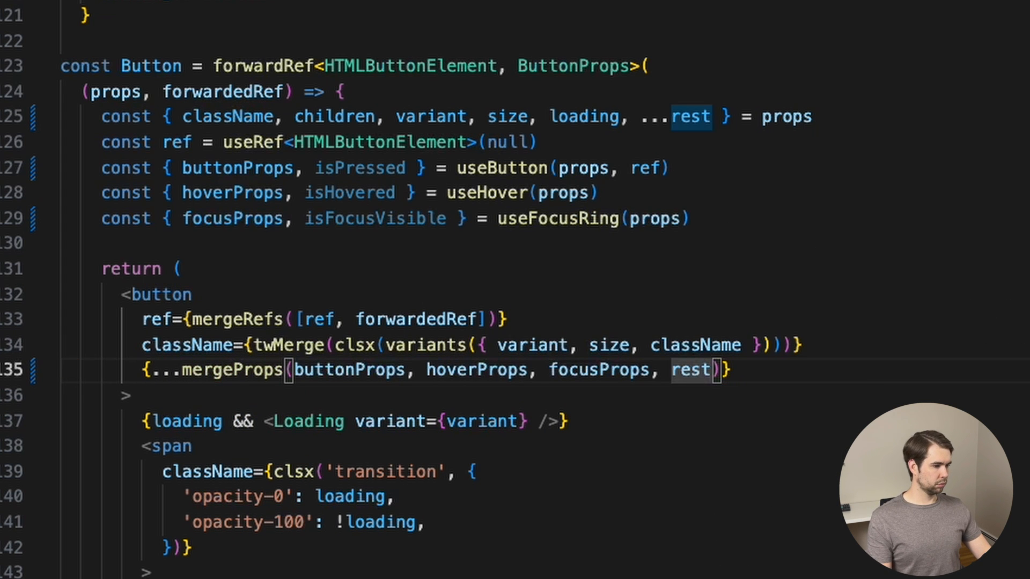
key(Backspace)
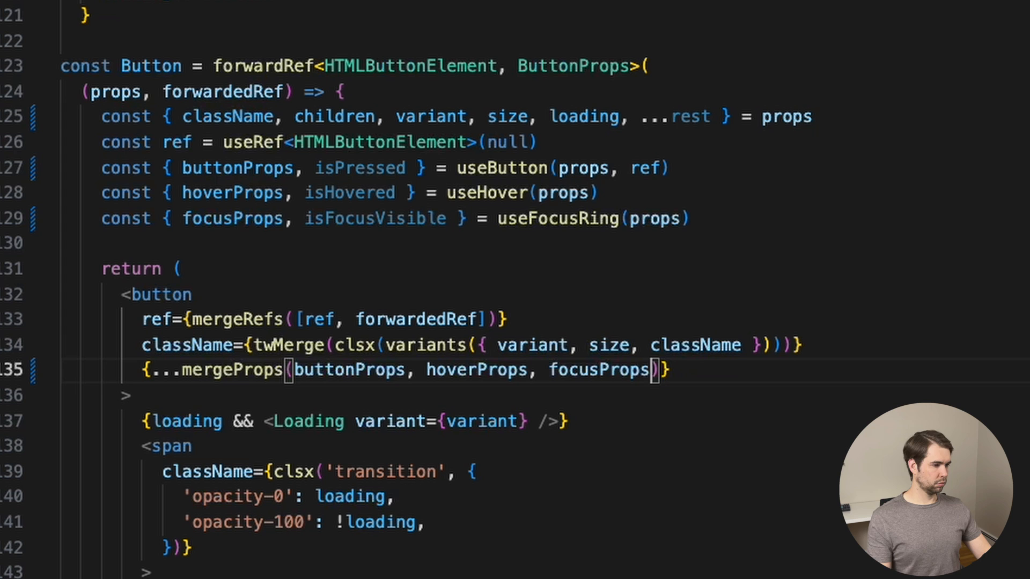
mouse_move(350, 369)
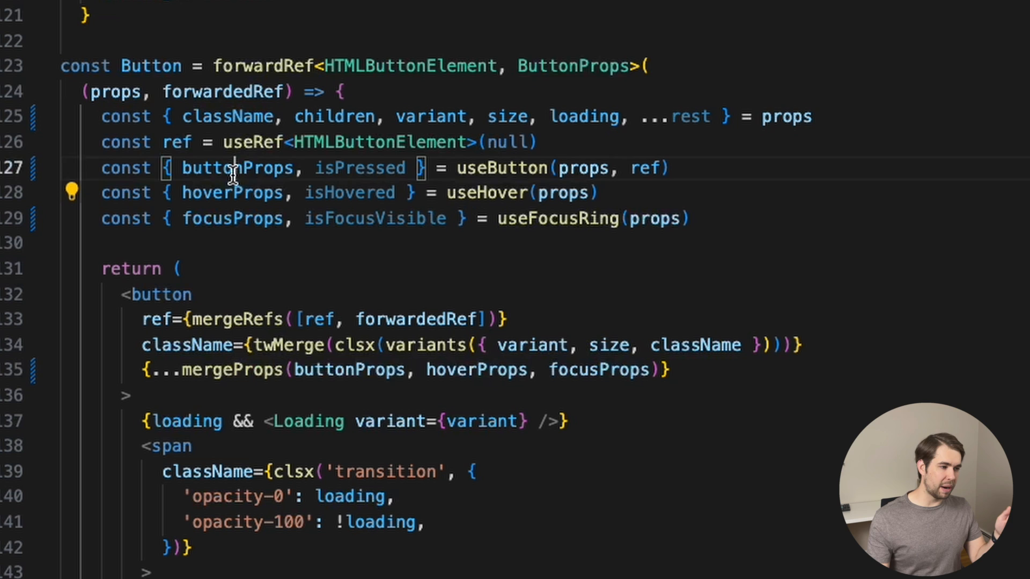
Remove ', ...rest' from the props destructuring line.
double_click(238, 167)
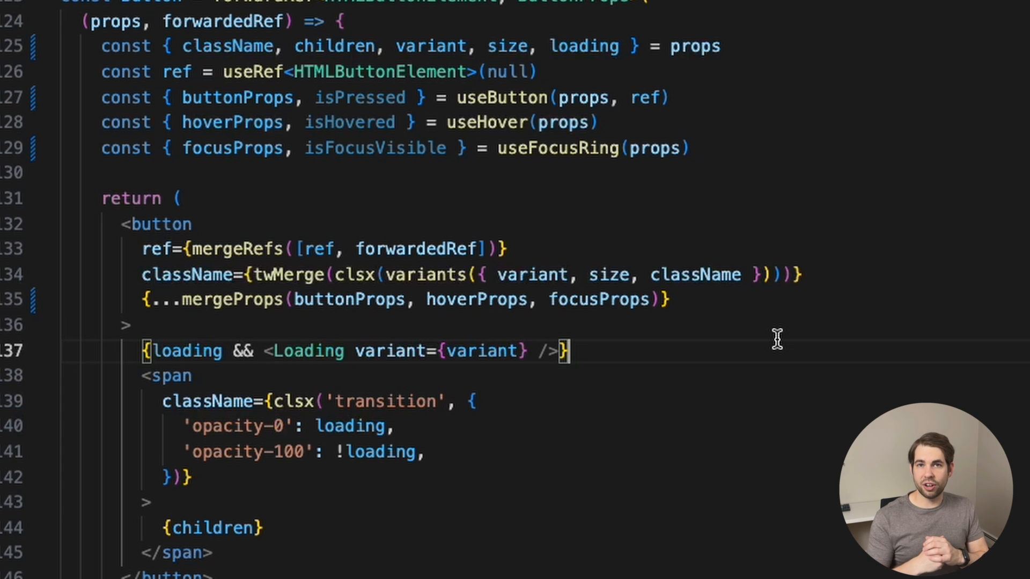
Add data-pressed, data-hovered and data-focus-visible attributes driven by isPressed, isHovered, isFocusVisible.
key(Enter)
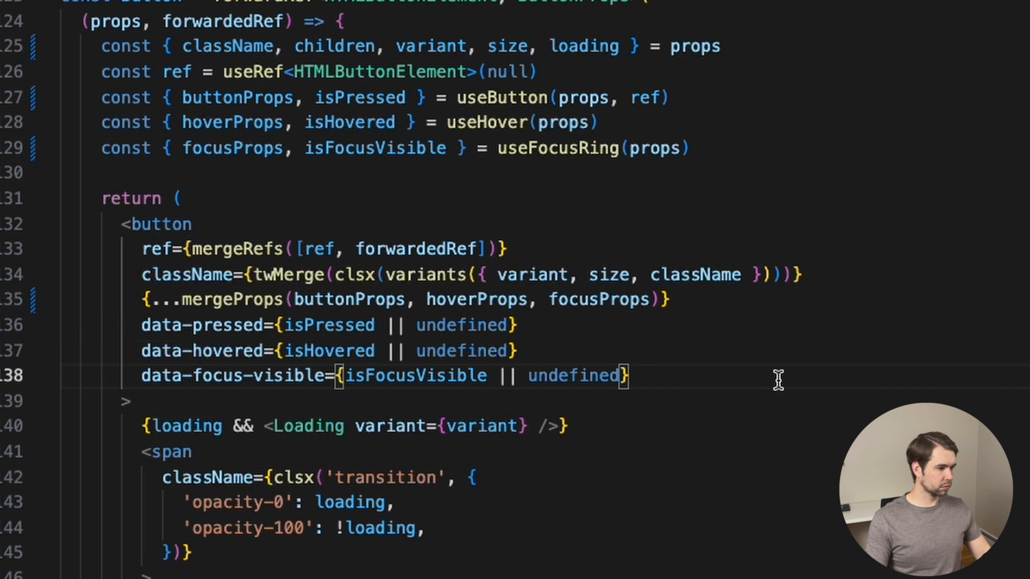
click(508, 72)
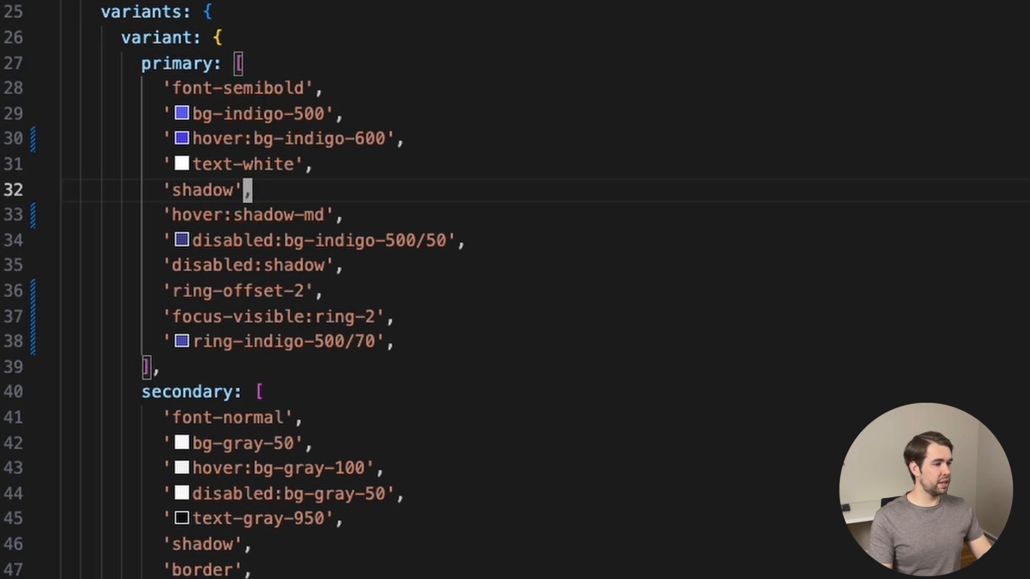
Replace primary hover classes with data-[hovered=true]: bg-indigo-600, shadow-md and shadow-lg.
text('data-[hovered=true]:bg-indigo-600',)
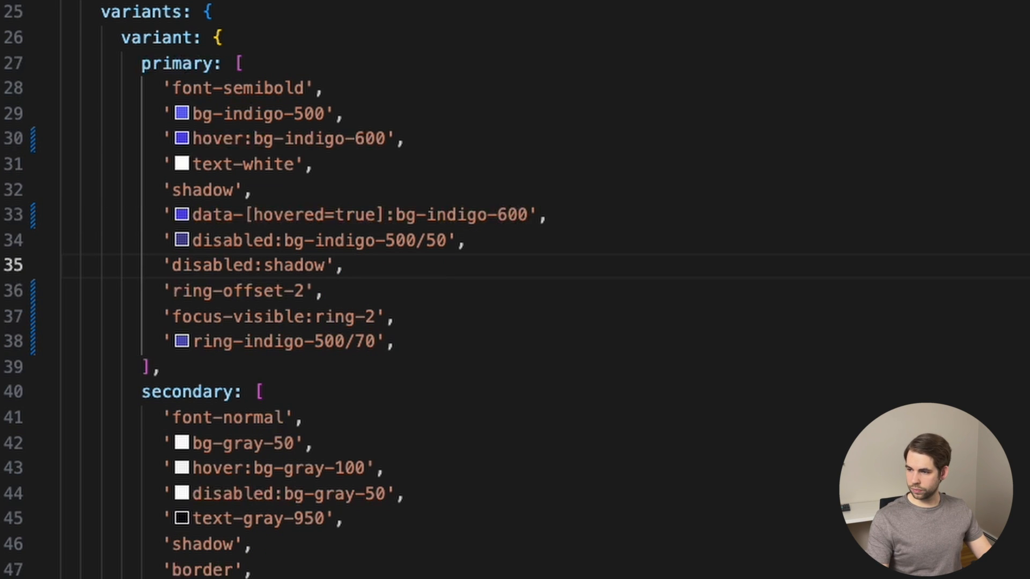
text('data-[hovered=true]:shadow-md',)
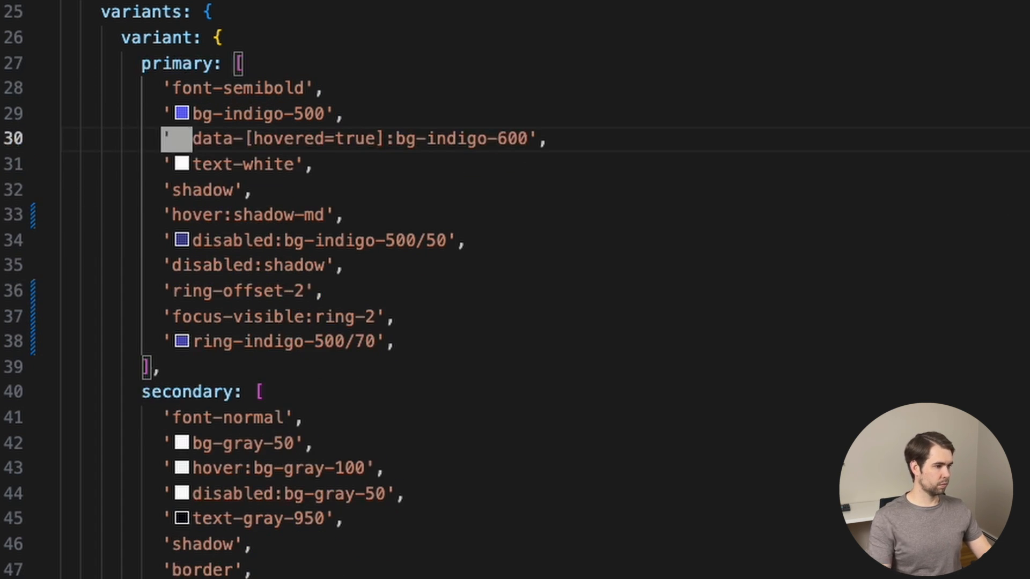
text('data-[hovered=true]:shadow-lg',)
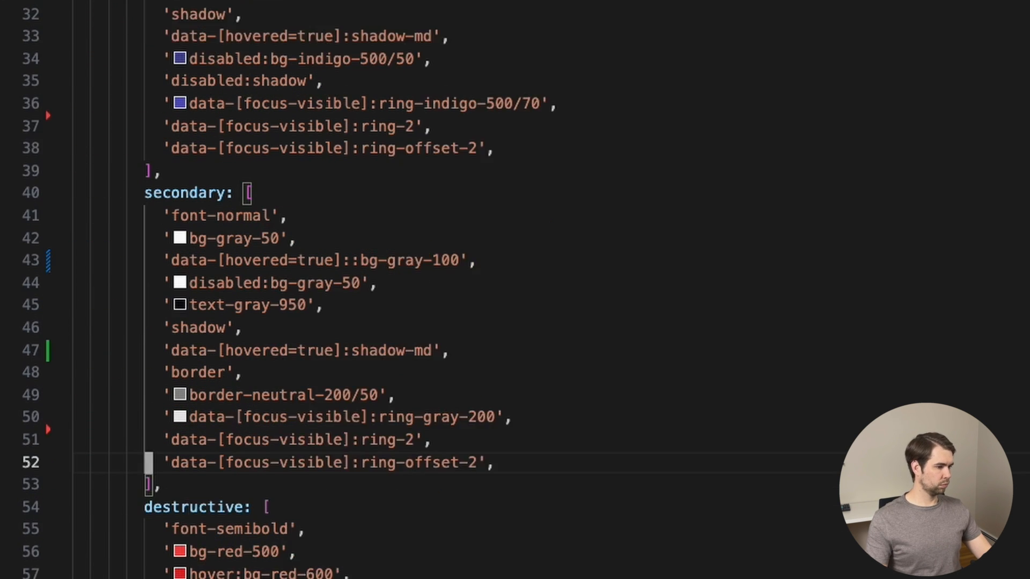
Swap focus-visible: and hover: prefixes for data-[focus-visible]: and data-[hovered=true]: in the variants.
scroll(down, 3)
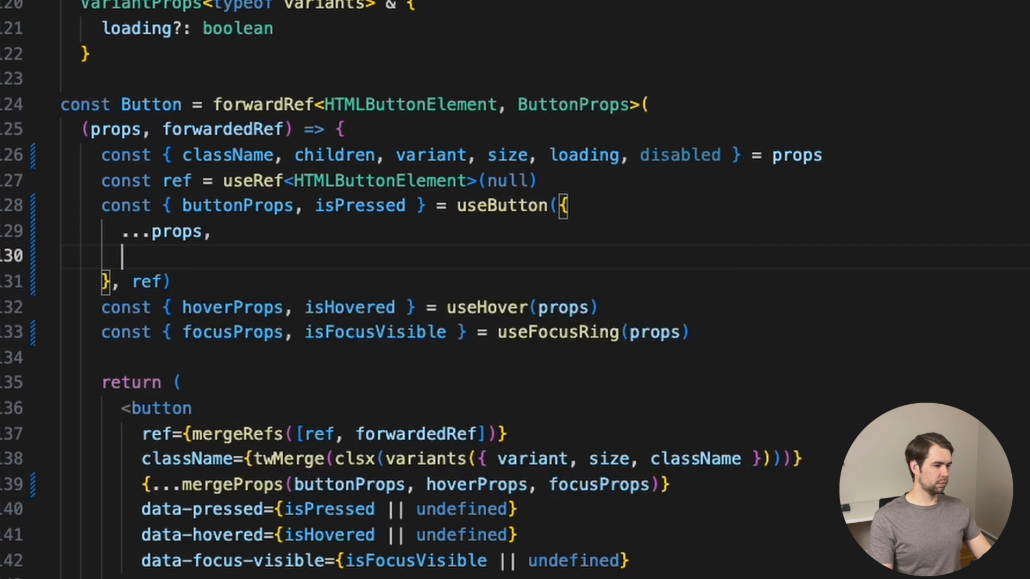
Pass isDisabled: disabled || loading to useButton so loading also disables the button.
text(isDisabled: disabled || loading)
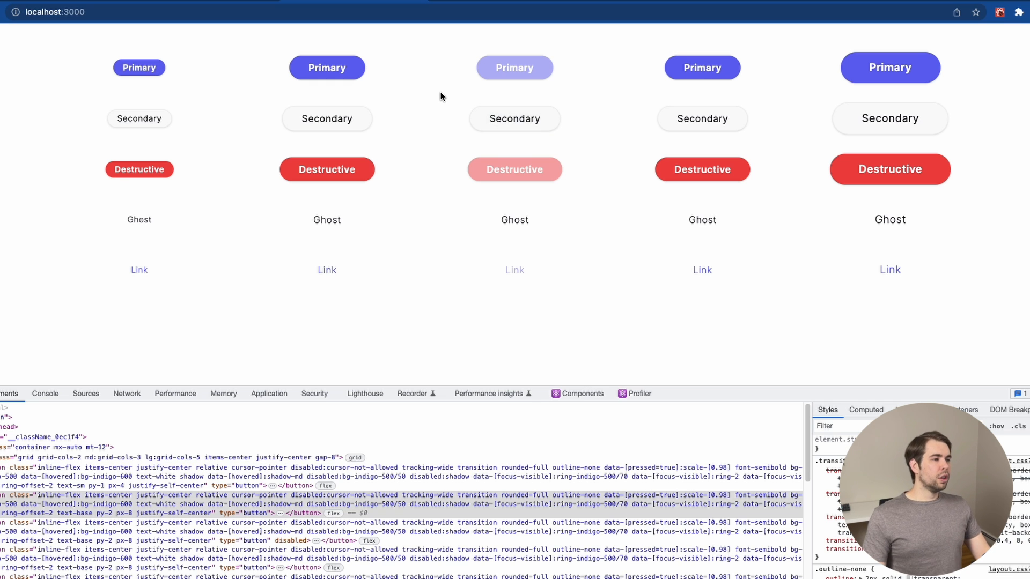
mouse_move(243, 71)
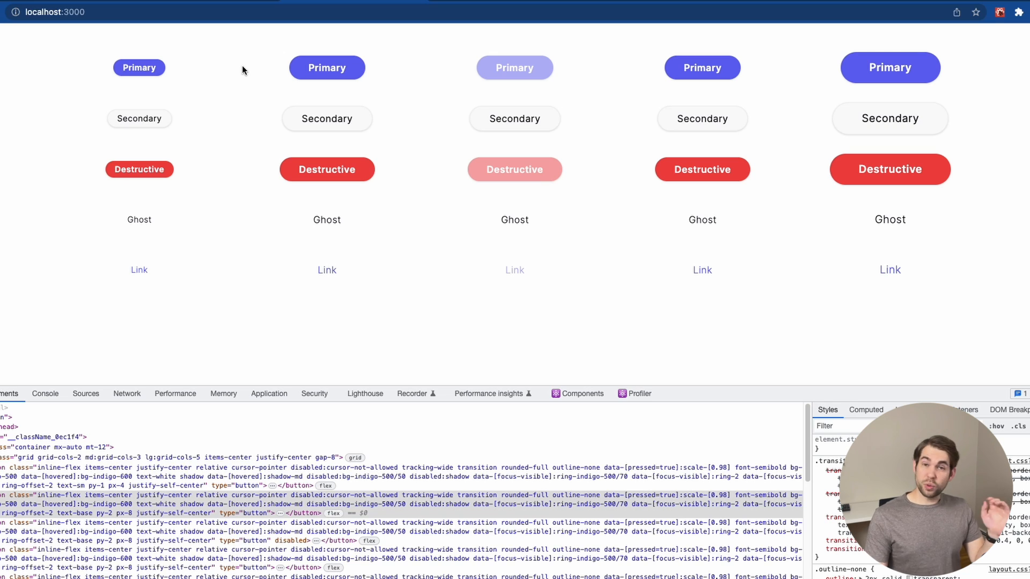
mouse_move(441, 56)
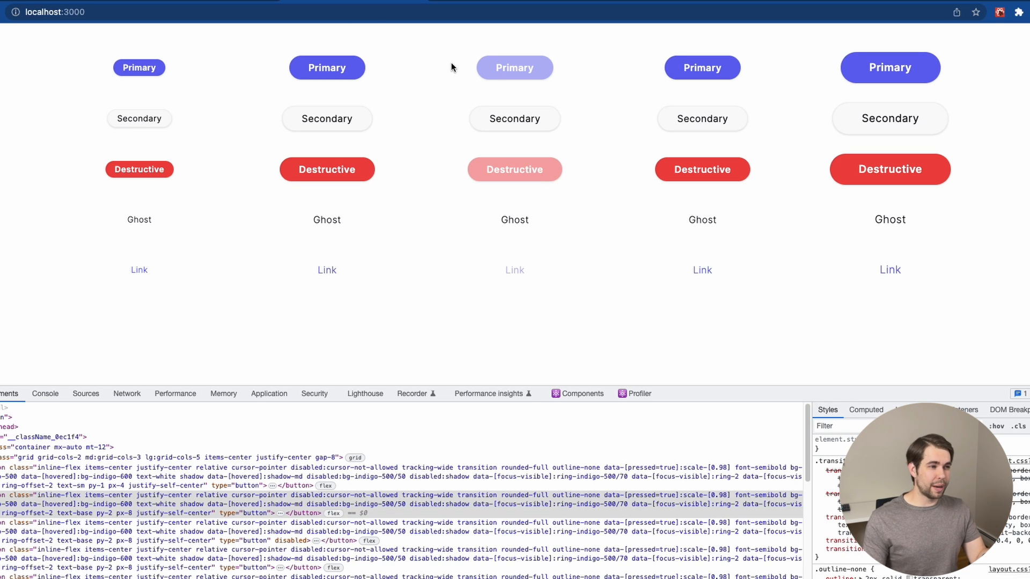
mouse_move(514, 68)
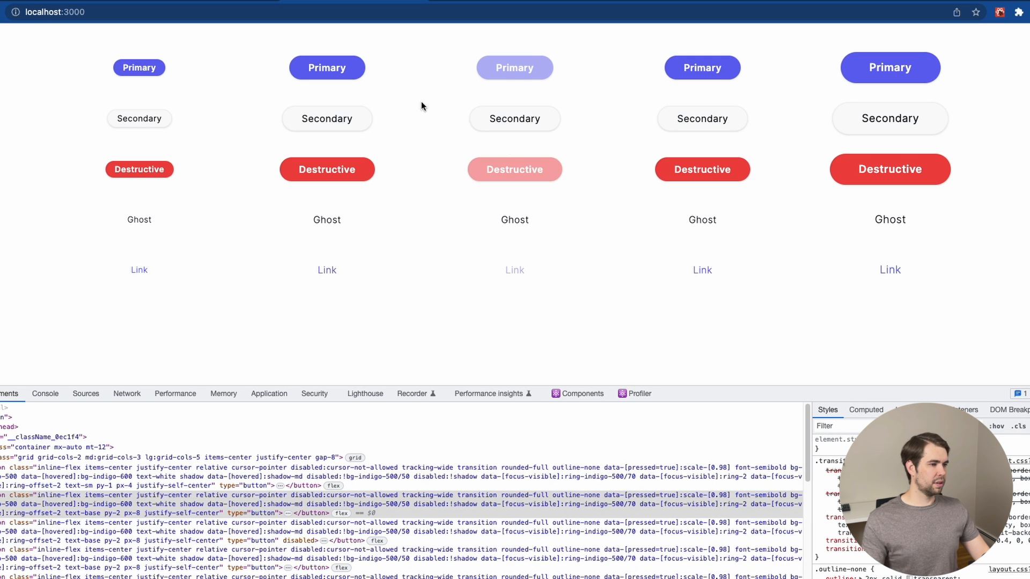
mouse_move(575, 108)
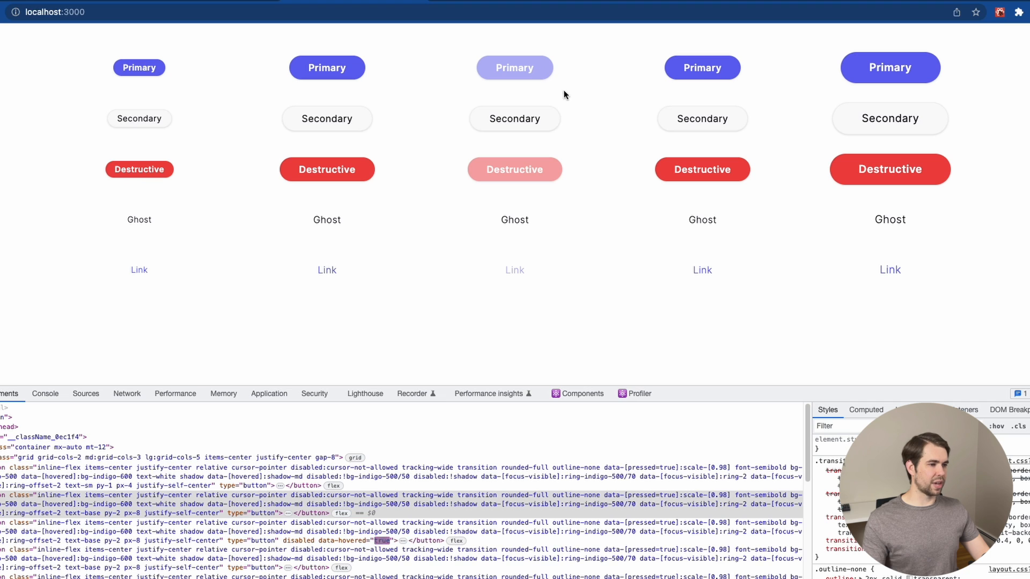
mouse_move(515, 220)
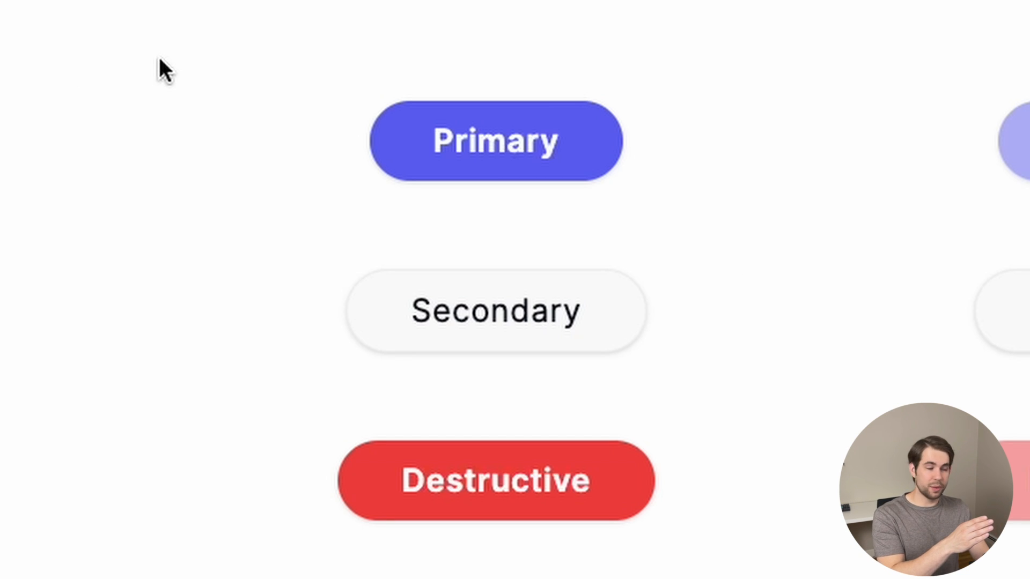
Focus the page so the Primary button can be tabbed to and show its ring.
click(494, 139)
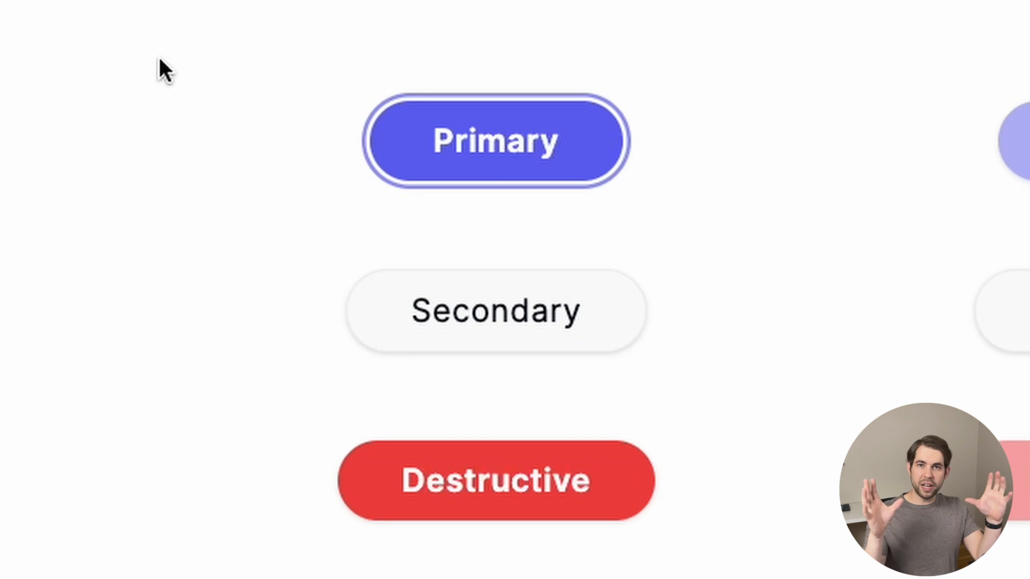
mouse_move(390, 43)
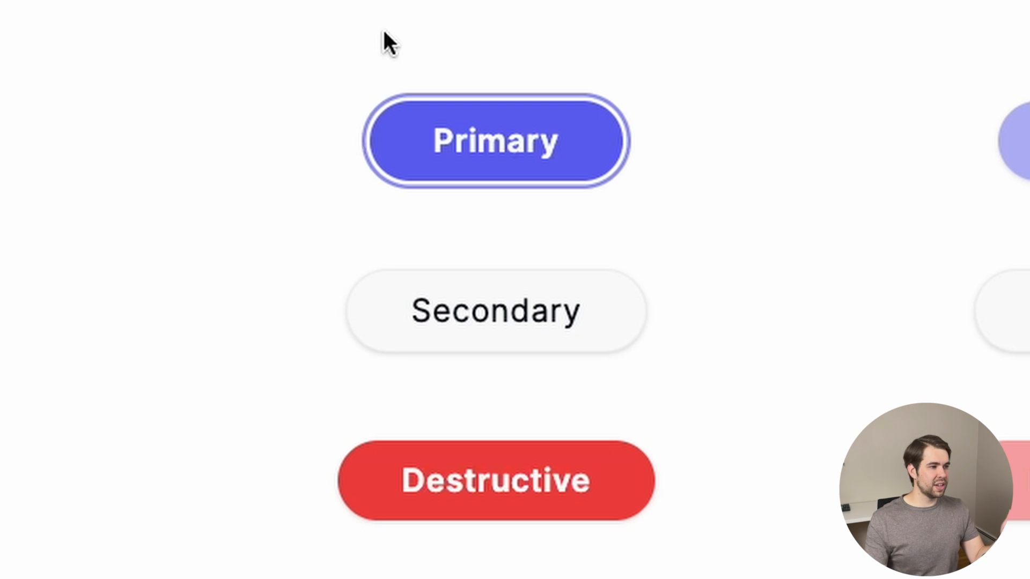
mouse_move(725, 83)
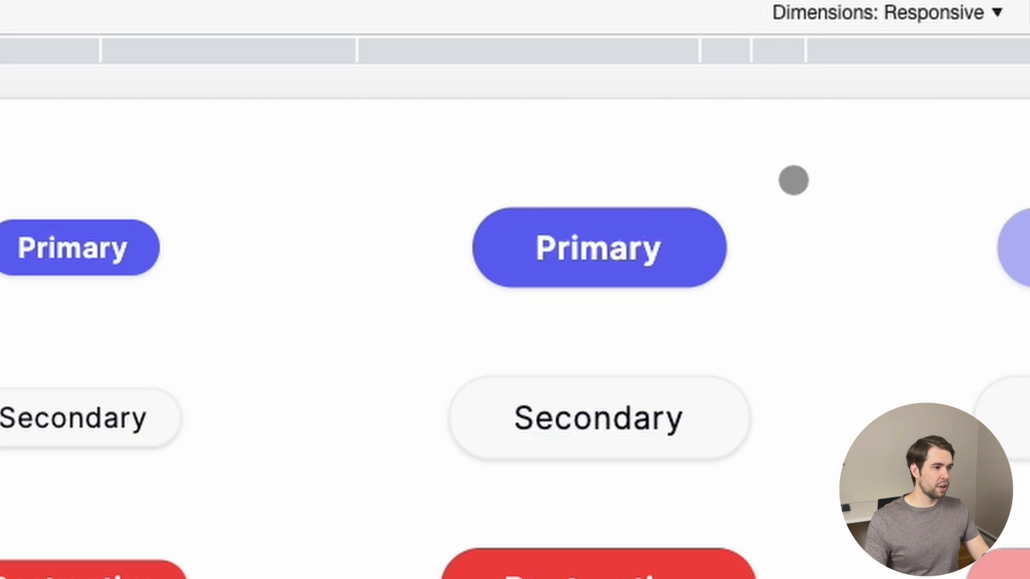
Tap and long-press the Primary button in touch mode, then dismiss the context menu.
click(585, 272)
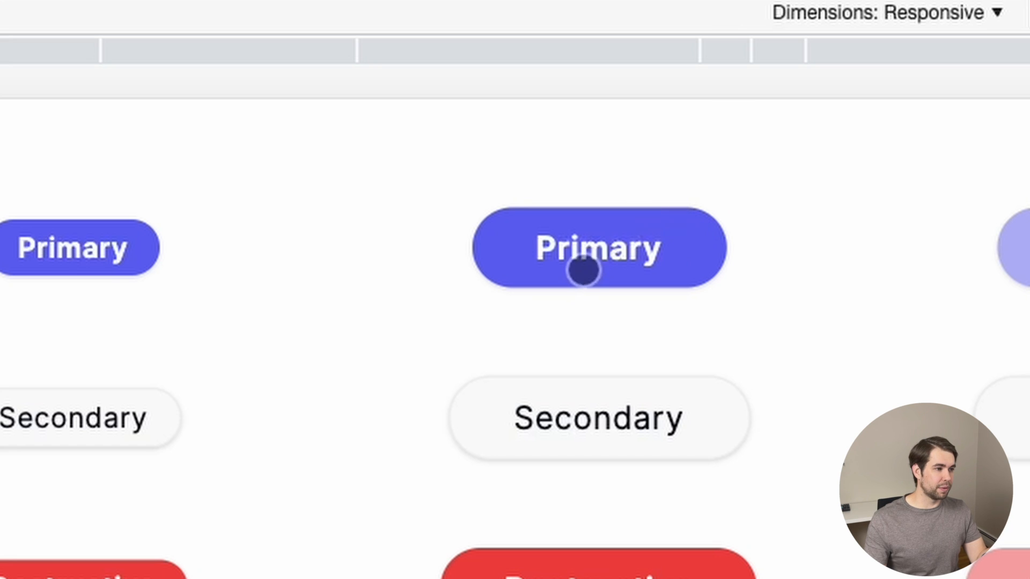
right_click(583, 271)
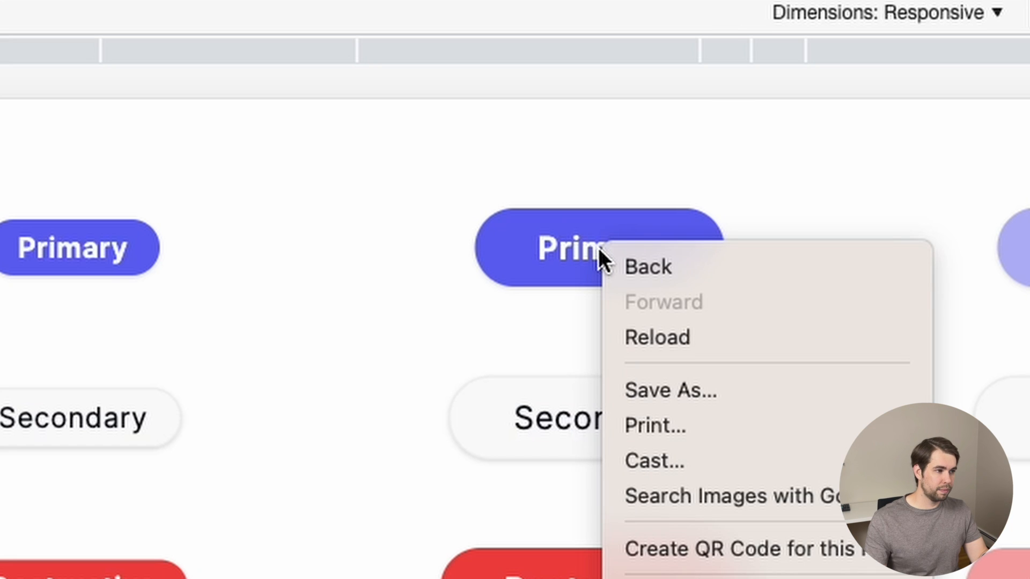
click(597, 247)
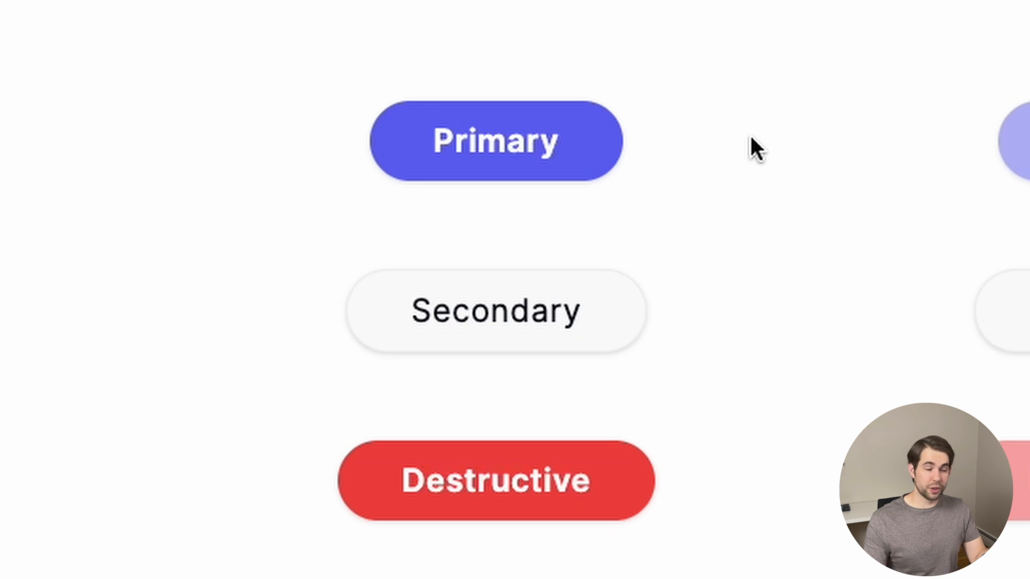
mouse_move(604, 142)
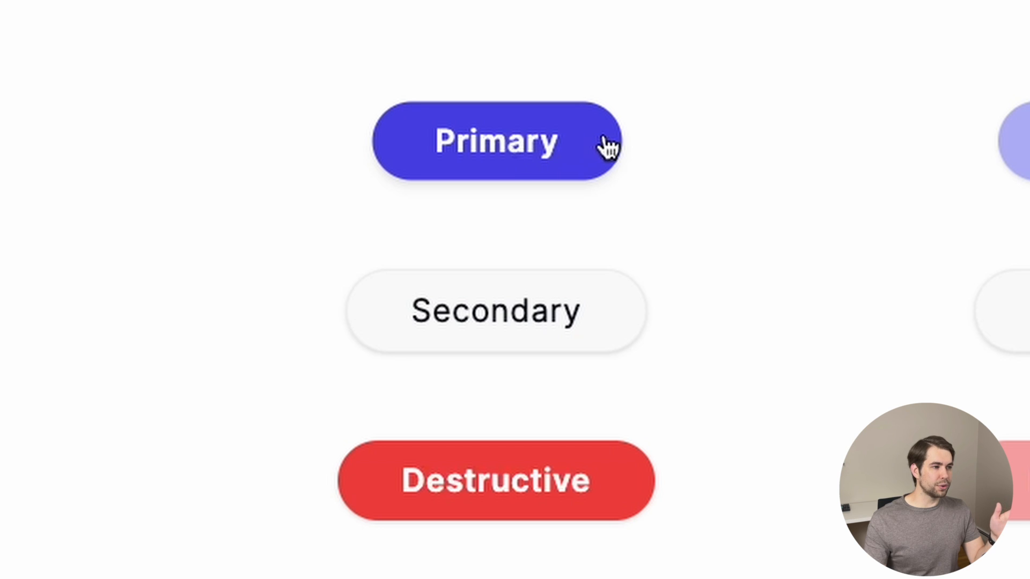
mouse_move(708, 146)
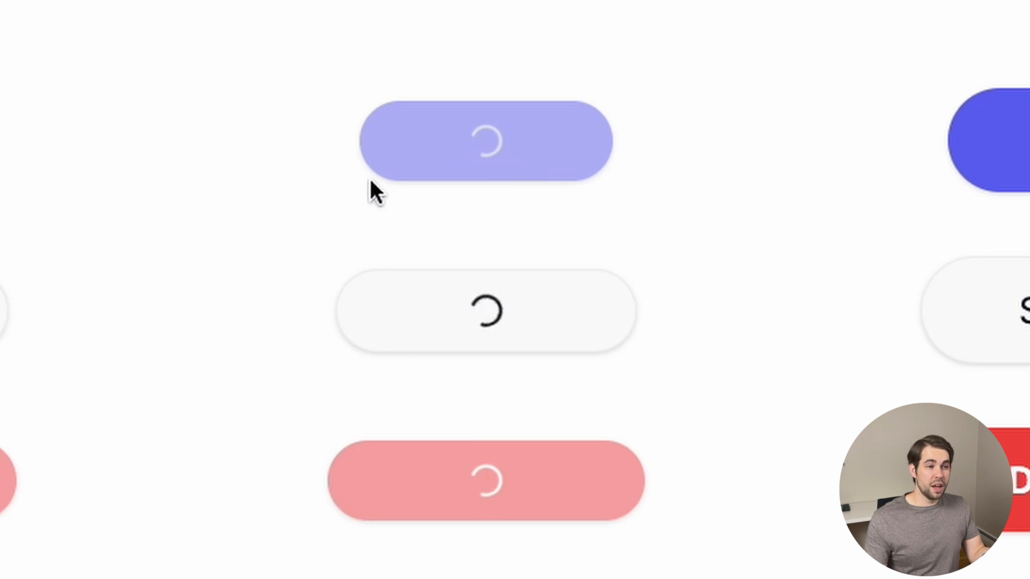
mouse_move(519, 164)
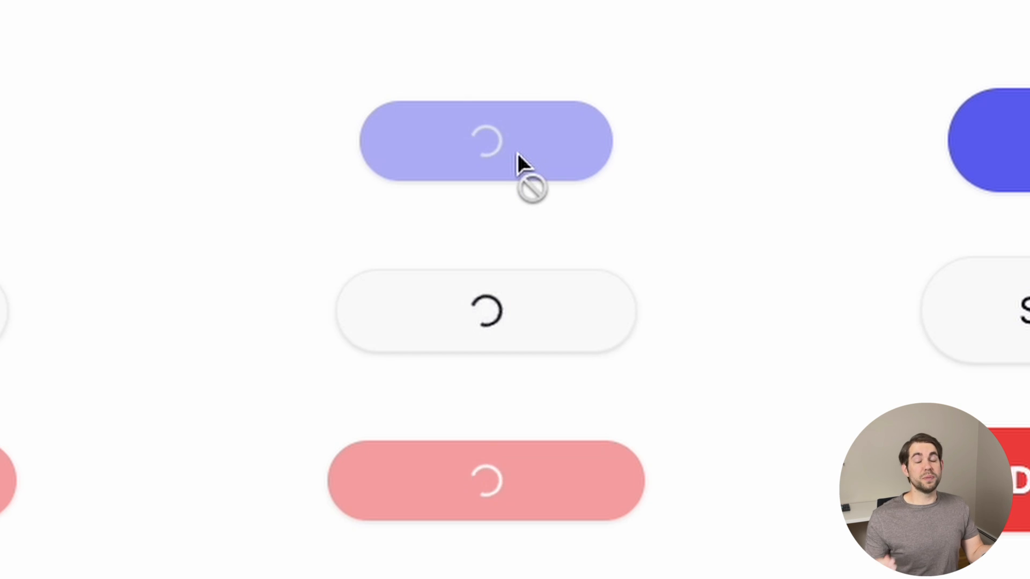